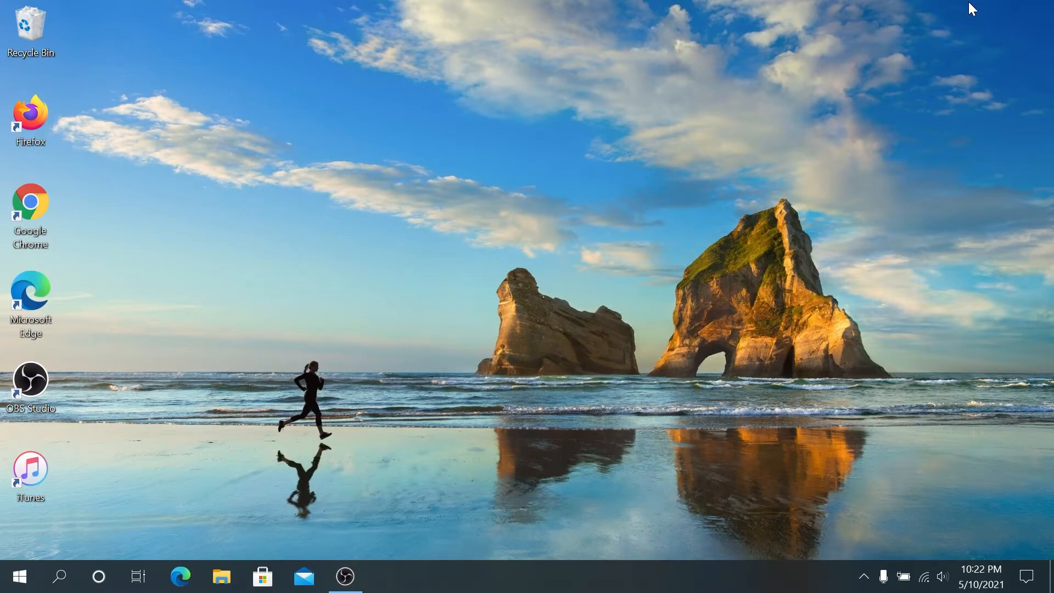
pyautogui.moveTo(667, 173)
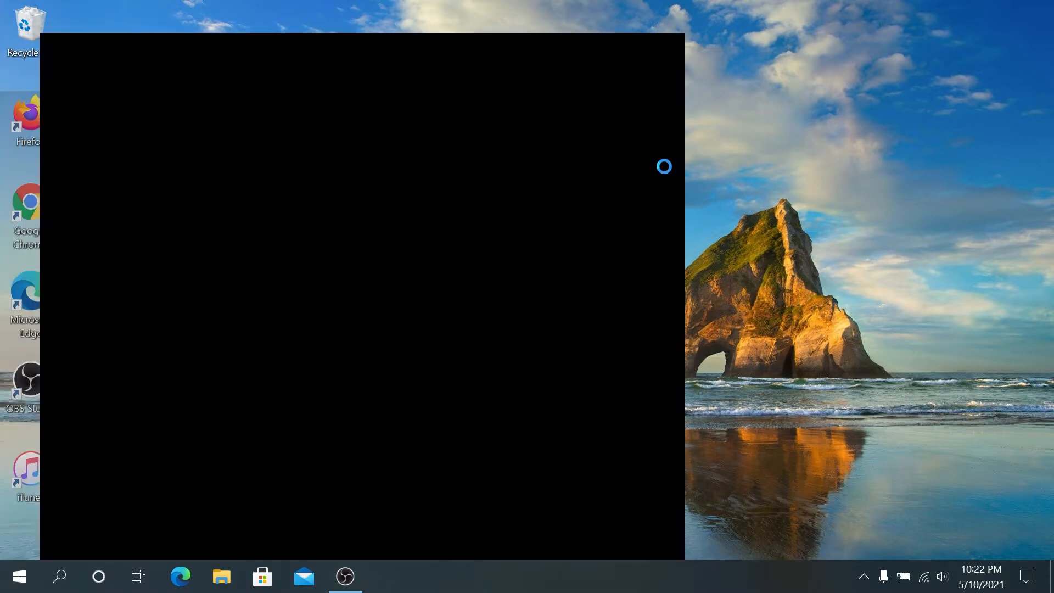
# Search for 'mouse' and open the classic Mouse Properties dialog via Additional mouse options
pyautogui.write('mouse')
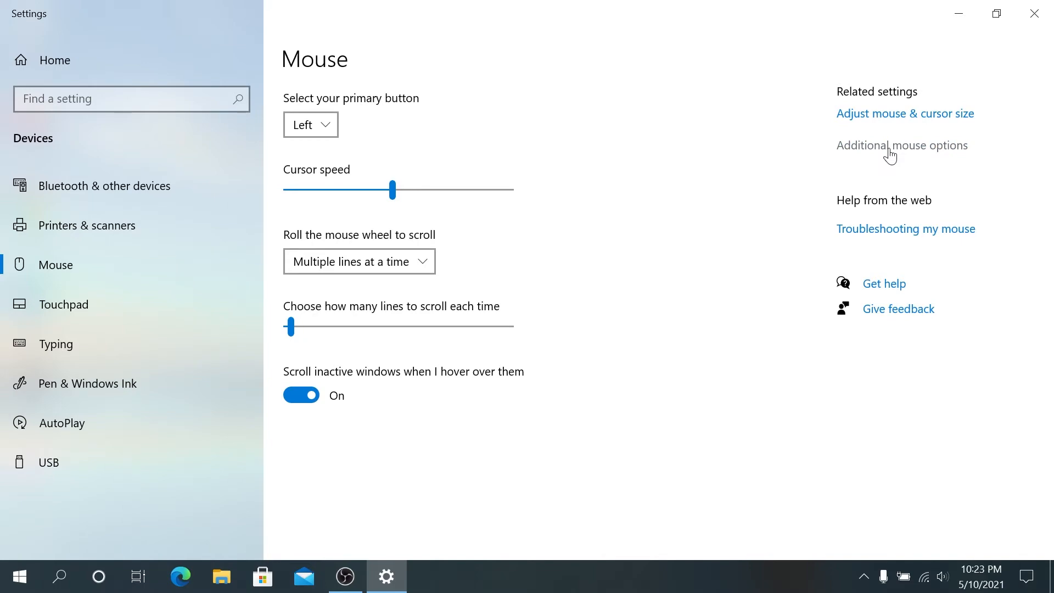
pyautogui.click(901, 144)
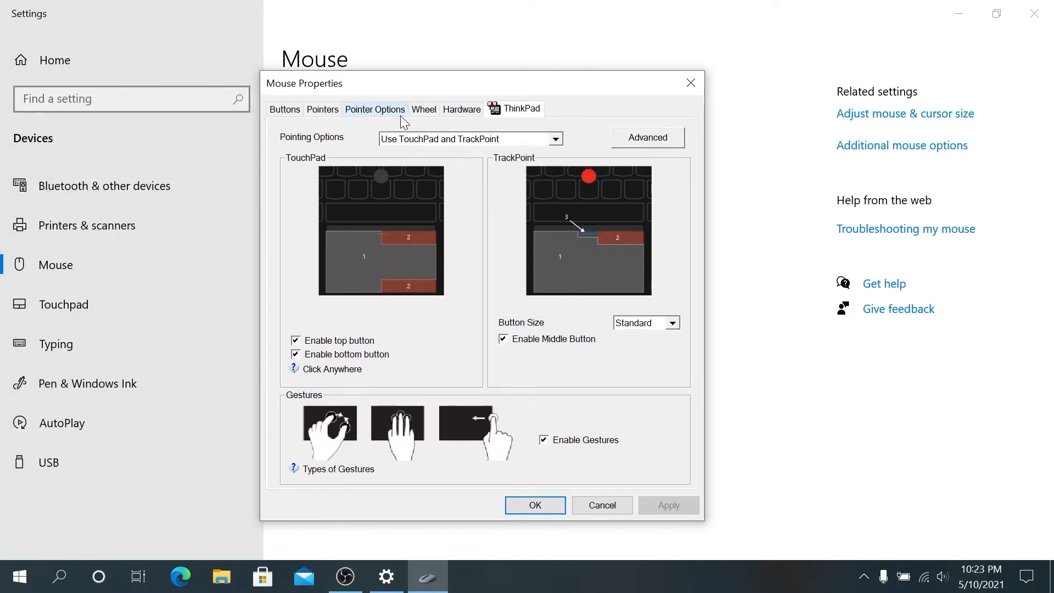
# Show the Pointer Options tab and nudge the pointer speed slider, leaving it roughly unchanged
pyautogui.click(375, 109)
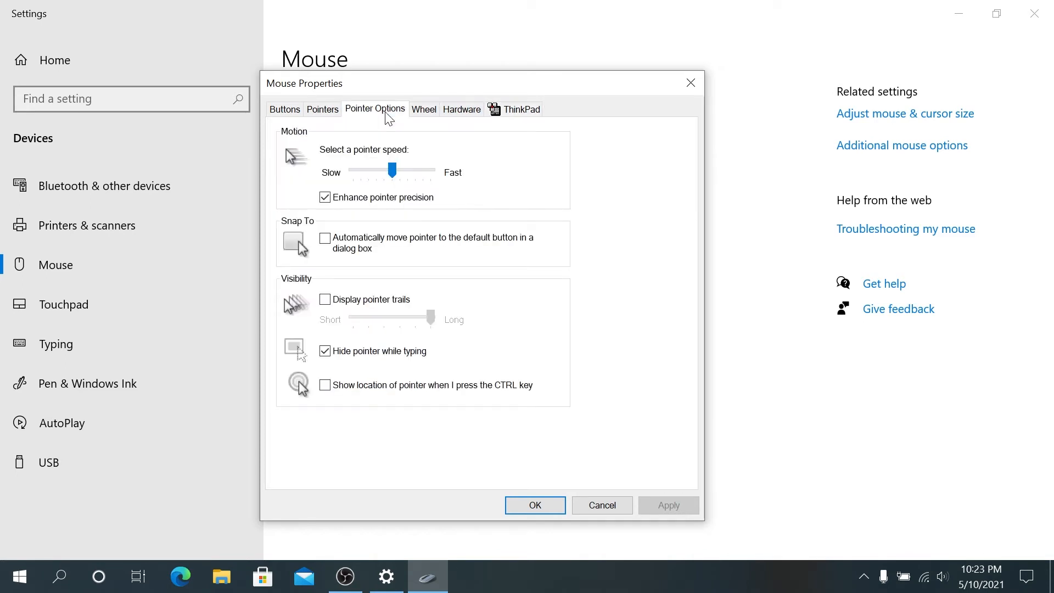
pyautogui.moveTo(303, 142)
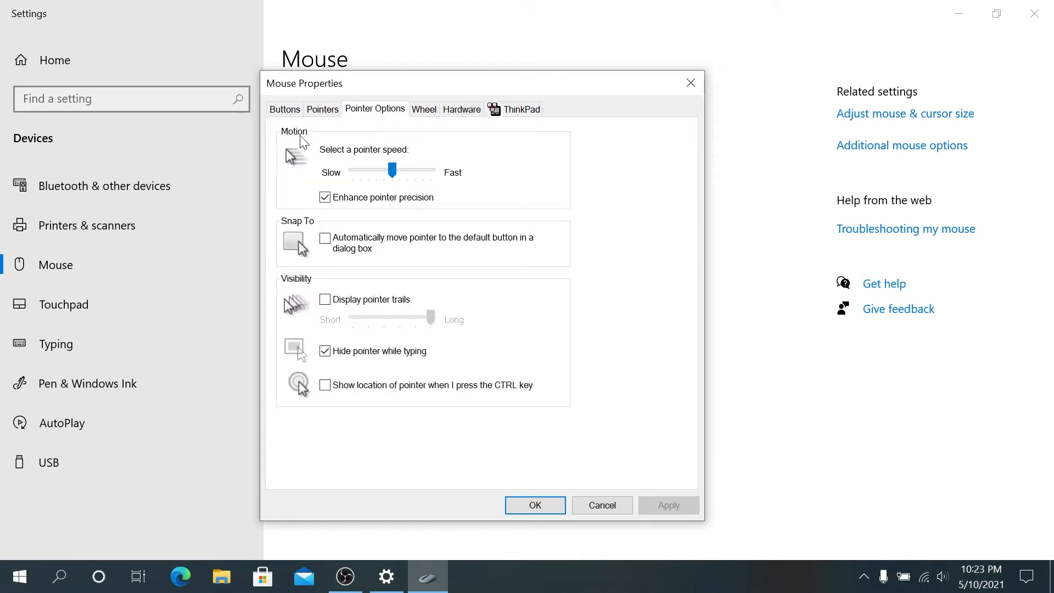
pyautogui.moveTo(389, 170); pyautogui.dragTo(393, 171)
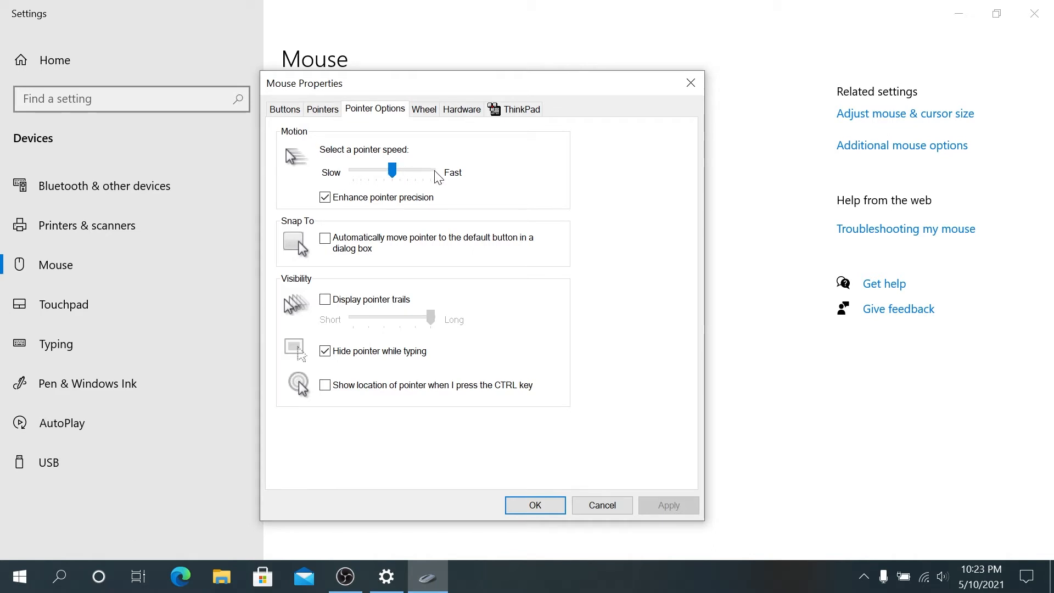
pyautogui.moveTo(393, 170); pyautogui.dragTo(384, 170)
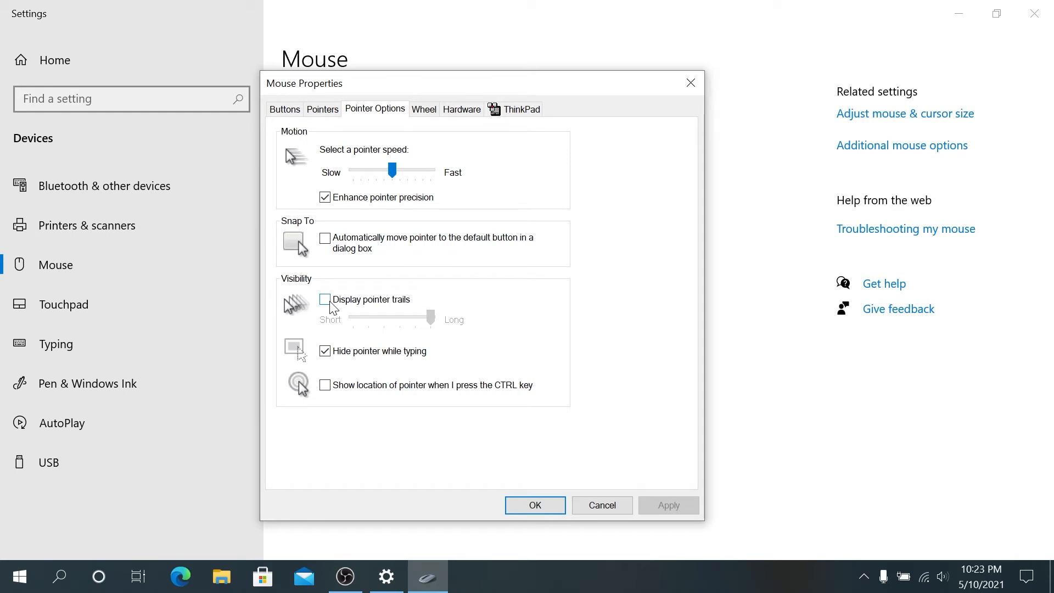
pyautogui.click(325, 299)
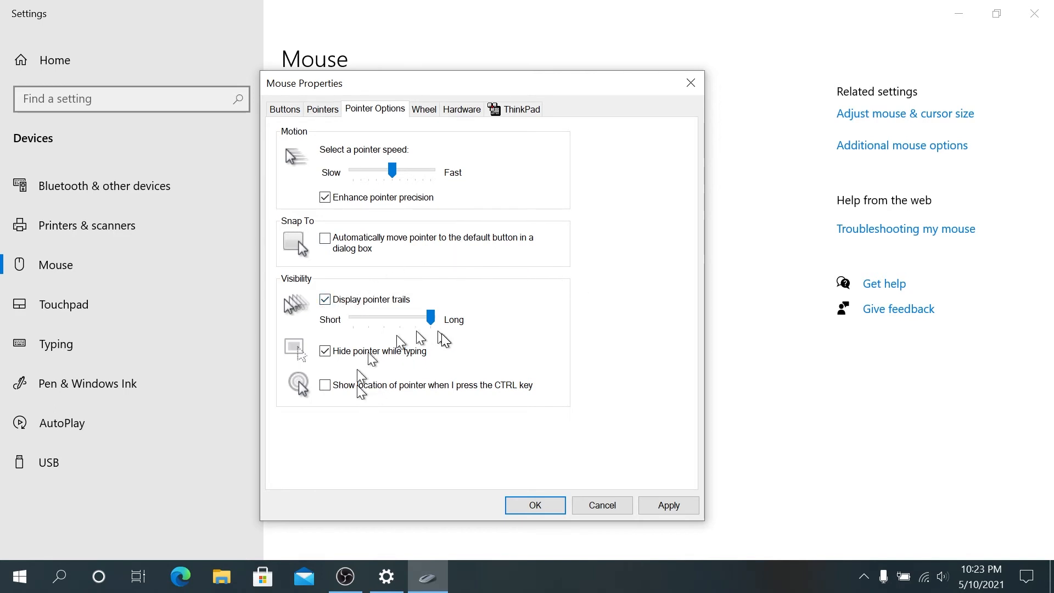
pyautogui.click(326, 299)
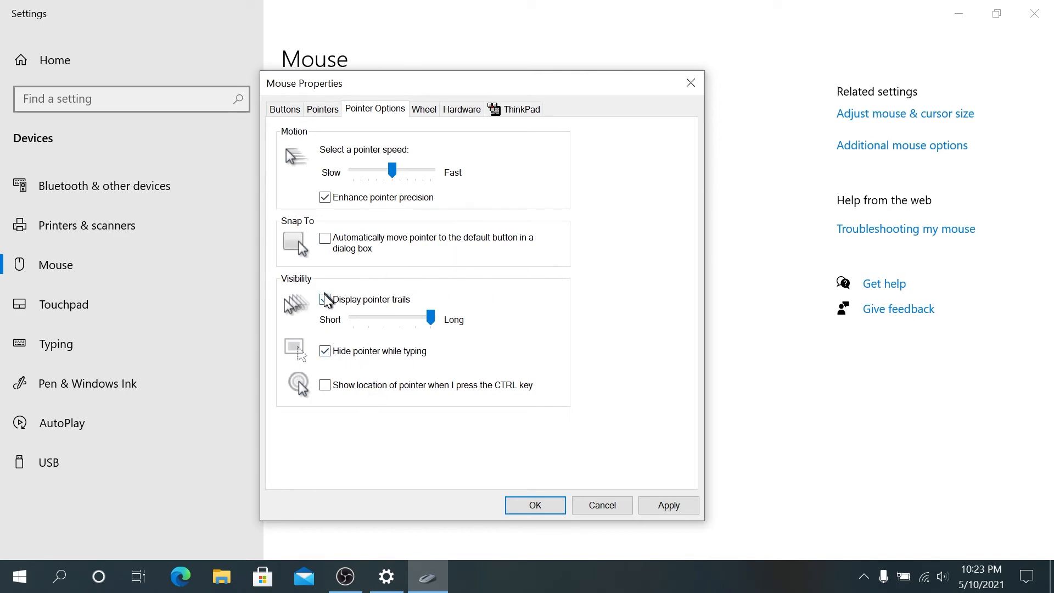
pyautogui.click(325, 299)
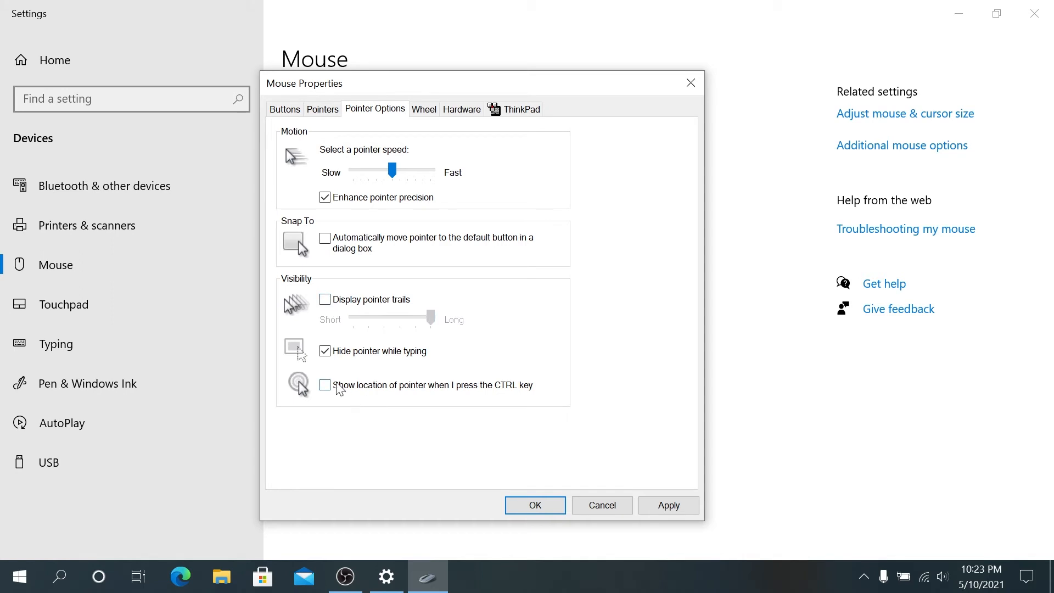
pyautogui.moveTo(341, 398)
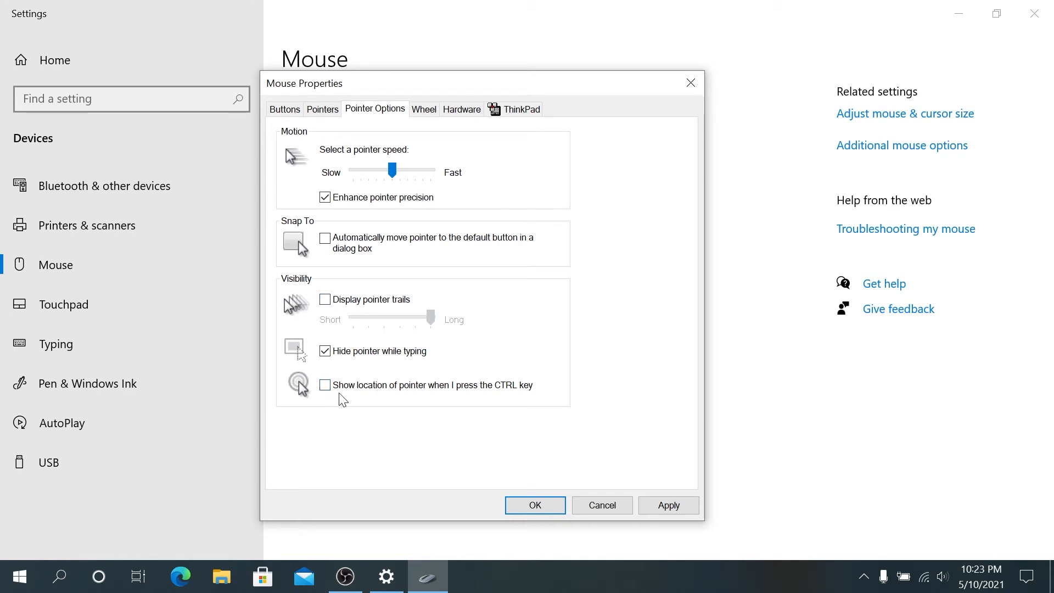
# Tick 'Show location of pointer when I press the CTRL key' and test it with Ctrl
pyautogui.click(326, 384)
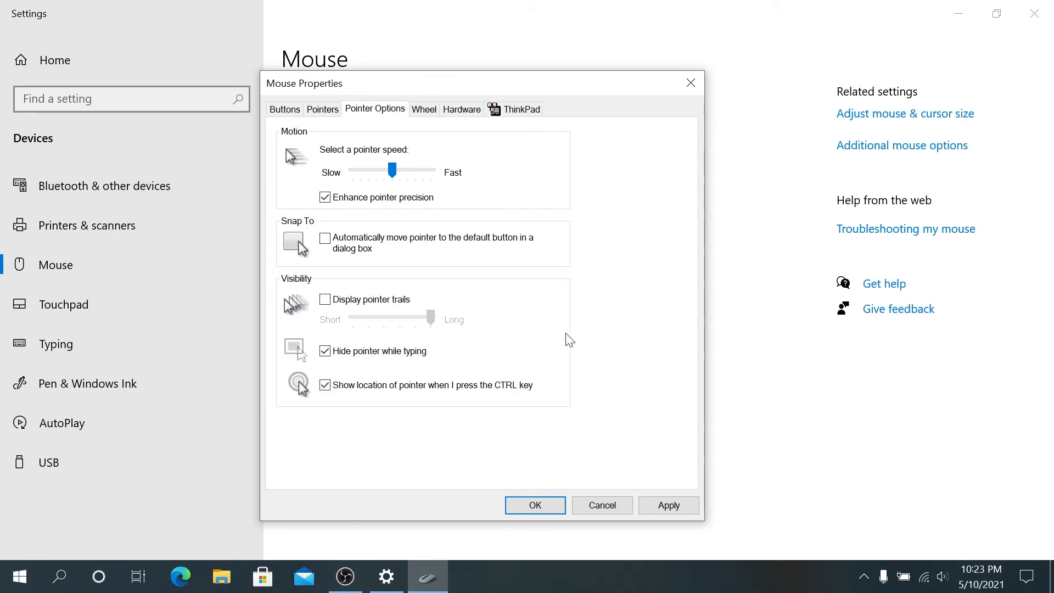
pyautogui.press('ctrl')
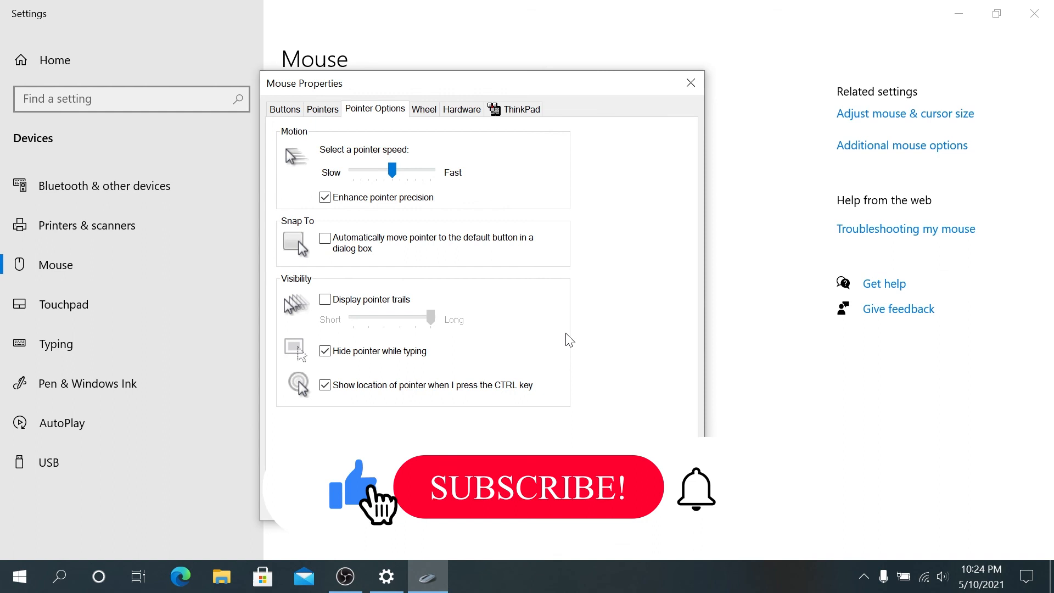
pyautogui.click(527, 486)
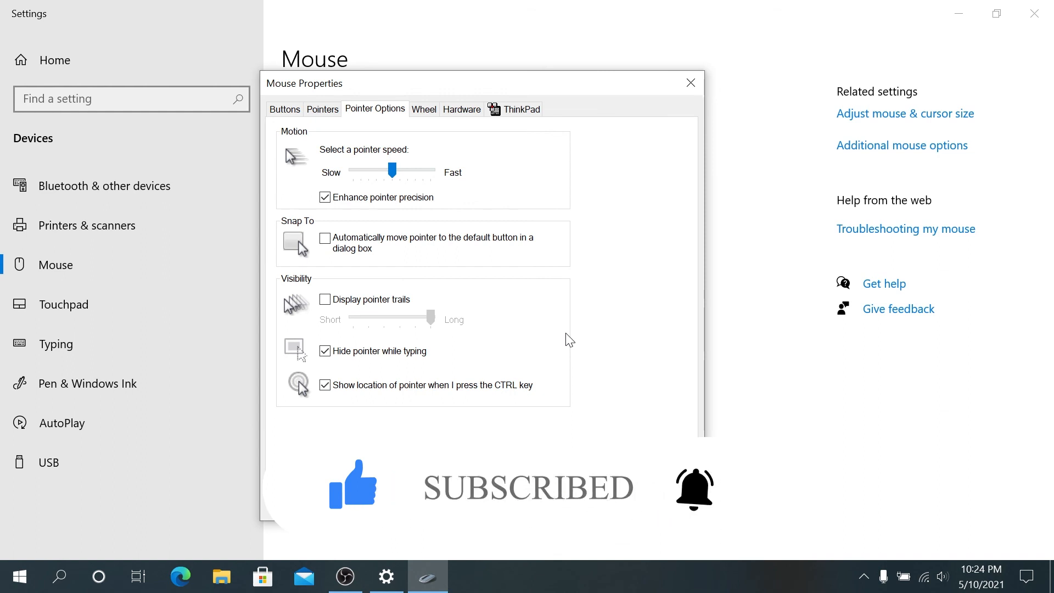